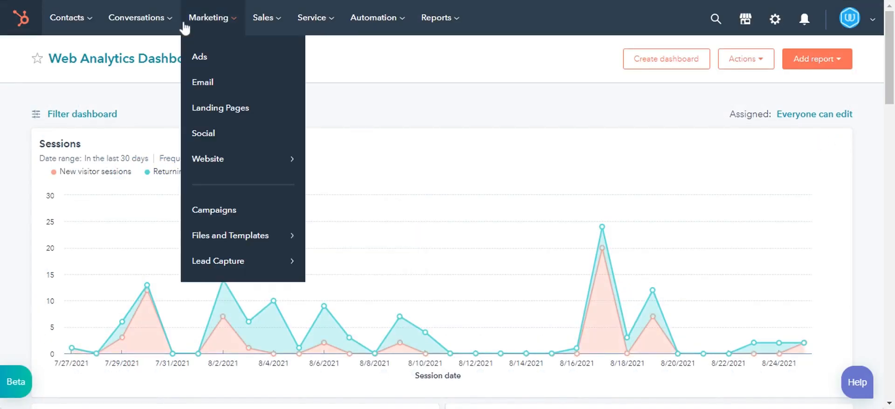
{"action": "mouse_move", "coordinate": [228, 159]}
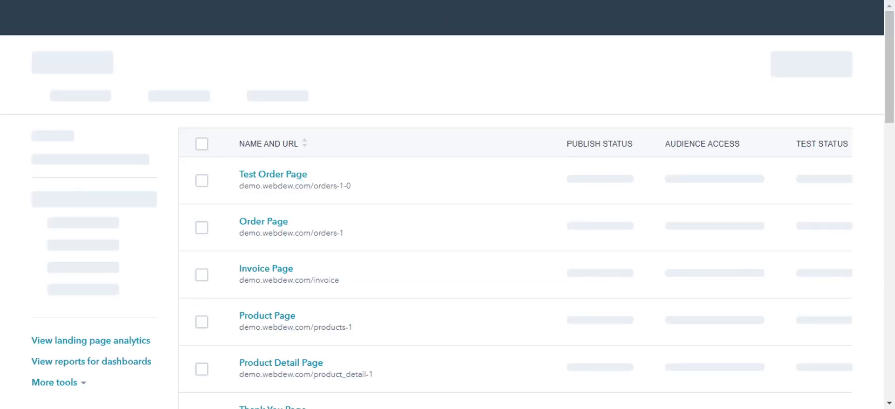
Step: Open the All landing pages list under Website to see each page's publish status
{"action": "scroll", "scroll_direction": "down", "scroll_amount": 3}
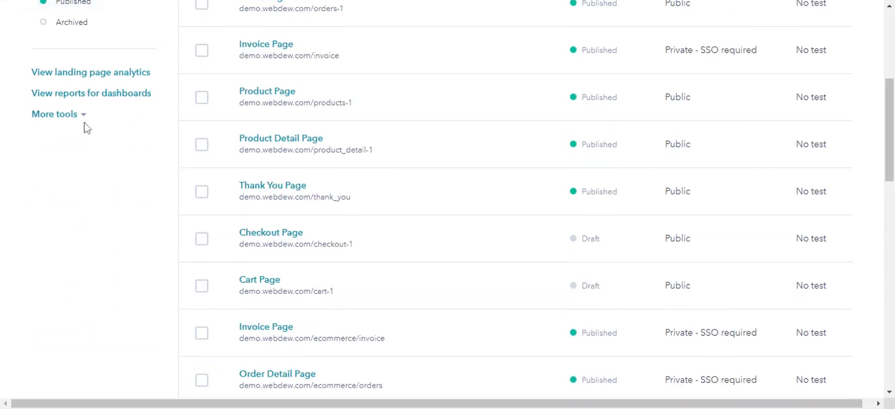
{"action": "left_click", "coordinate": [54, 114]}
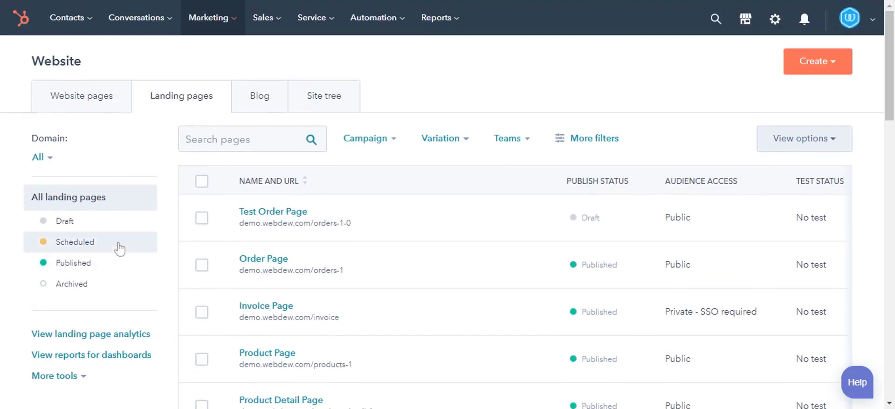
Step: Export the full 91-record contacts view as an XLSX file via Table actions
{"action": "left_click", "coordinate": [67, 18]}
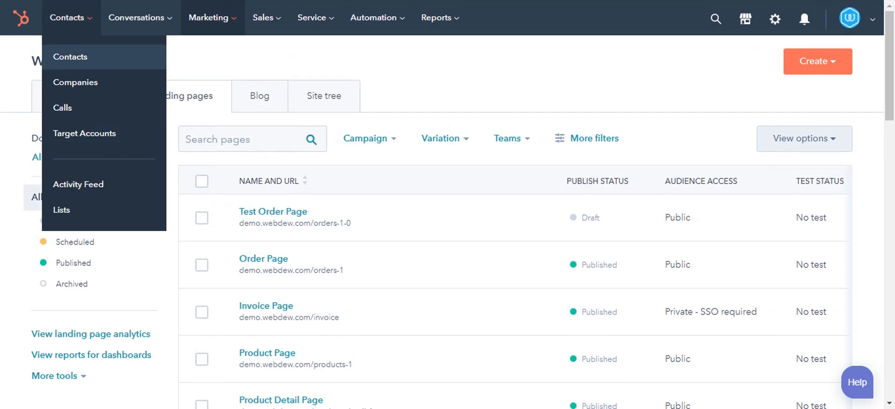
{"action": "left_click", "coordinate": [68, 17]}
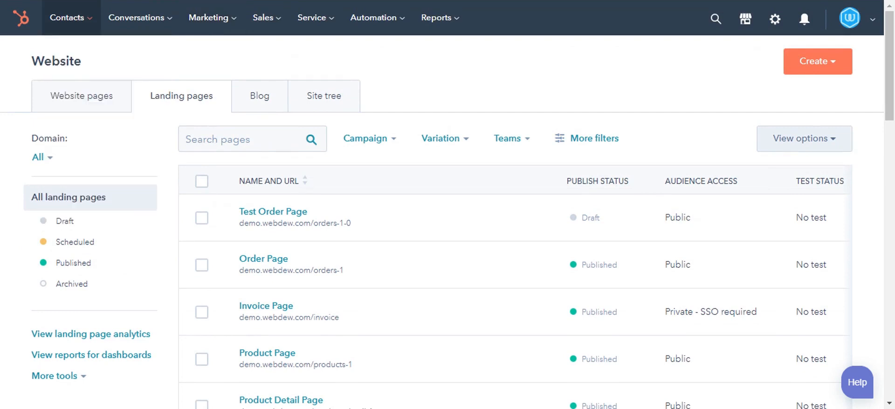
{"action": "left_click", "coordinate": [66, 17]}
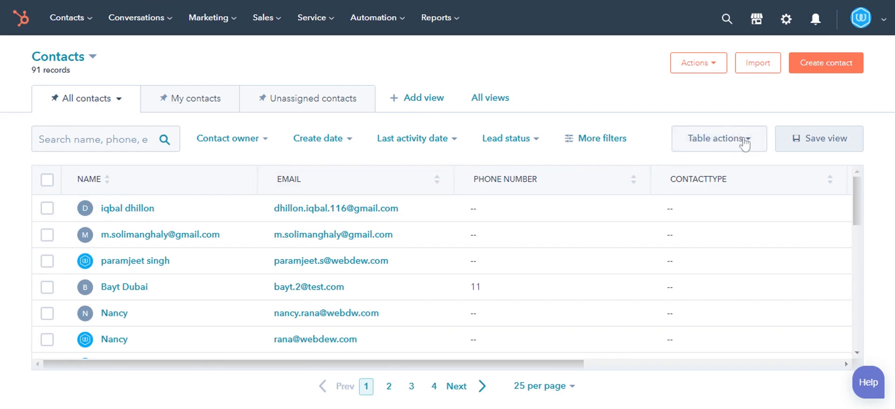
{"action": "left_click", "coordinate": [717, 138]}
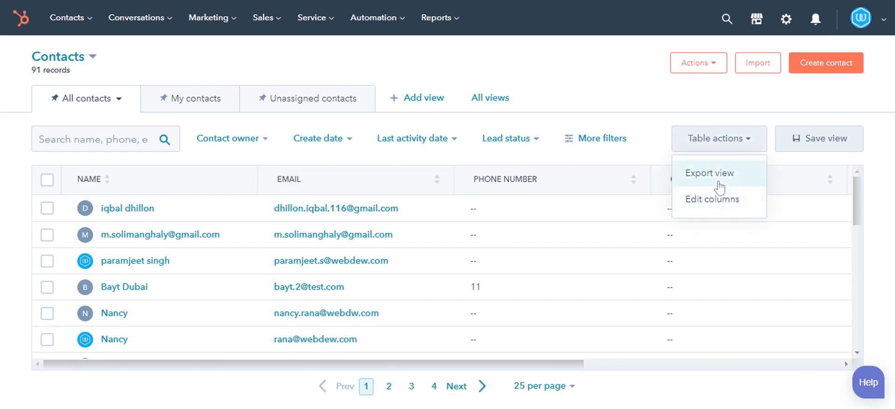
{"action": "left_click", "coordinate": [709, 173]}
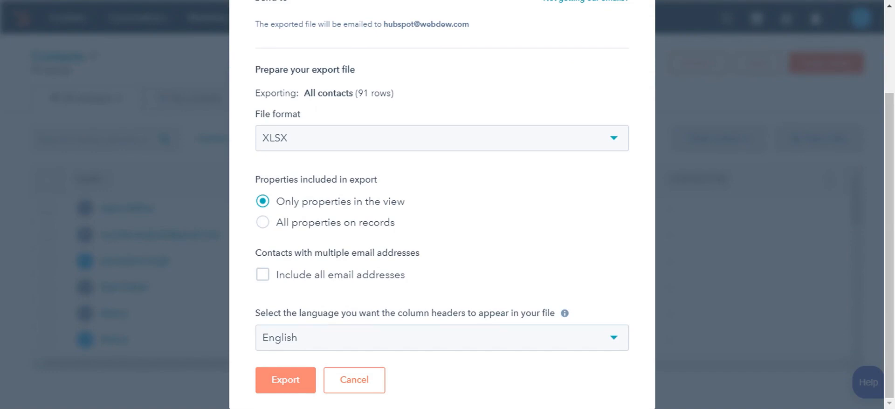
{"action": "left_click", "coordinate": [285, 381]}
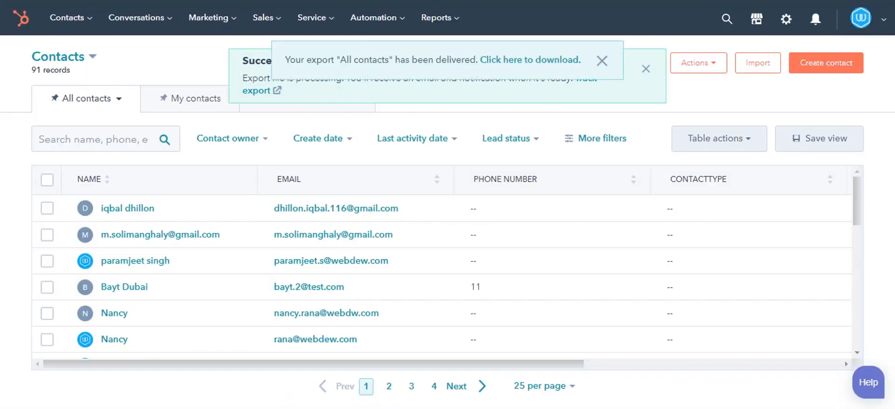
{"action": "left_click", "coordinate": [212, 18]}
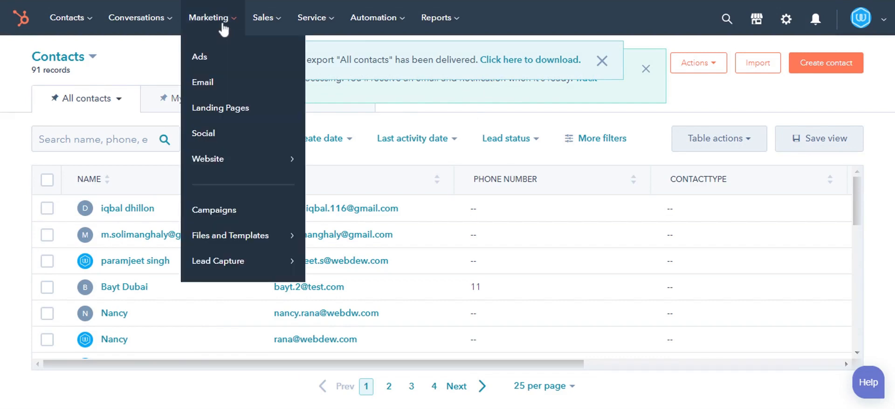
{"action": "mouse_move", "coordinate": [230, 235]}
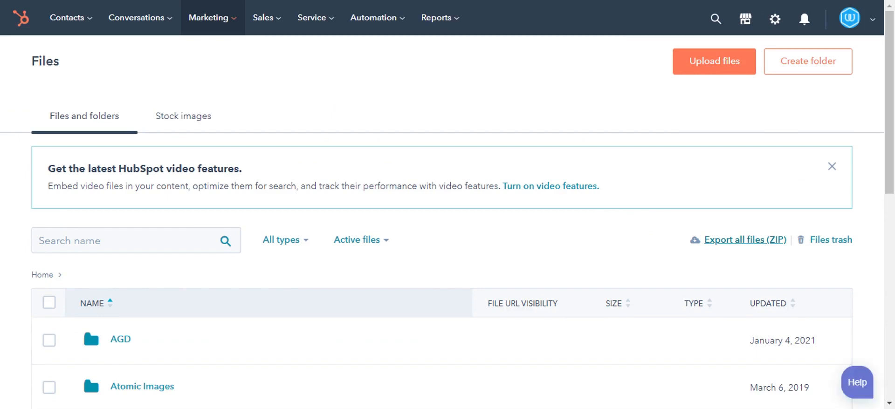
{"action": "mouse_move", "coordinate": [768, 250]}
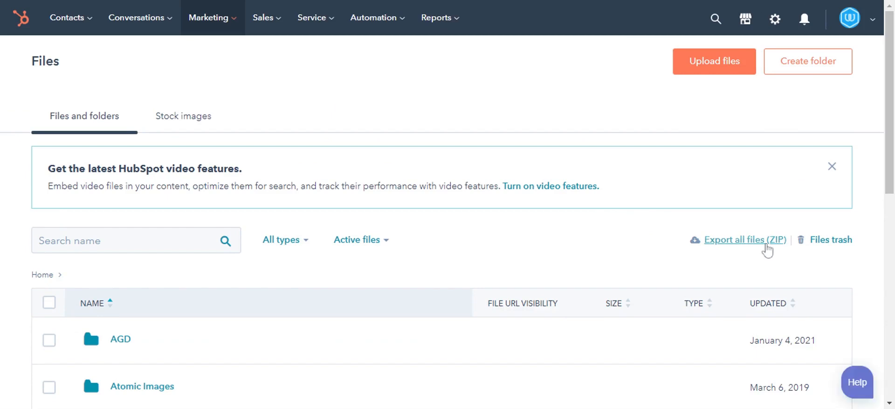
Step: Request an export of all files in the Files library as a ZIP
{"action": "left_click", "coordinate": [744, 239]}
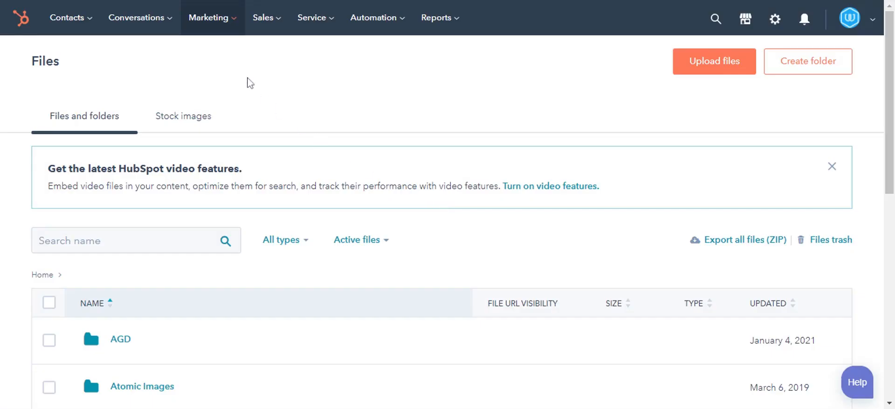
{"action": "mouse_move", "coordinate": [350, 91]}
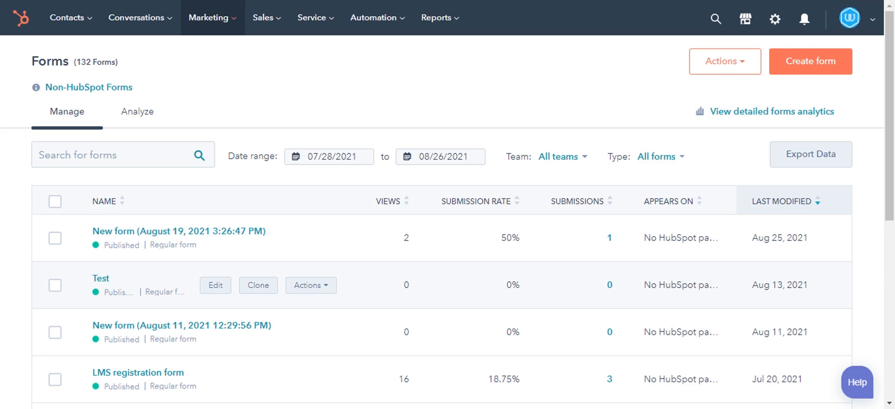
Step: Export all three knowledge base articles from the Articles tab as a CSV by email
{"action": "left_click", "coordinate": [311, 17]}
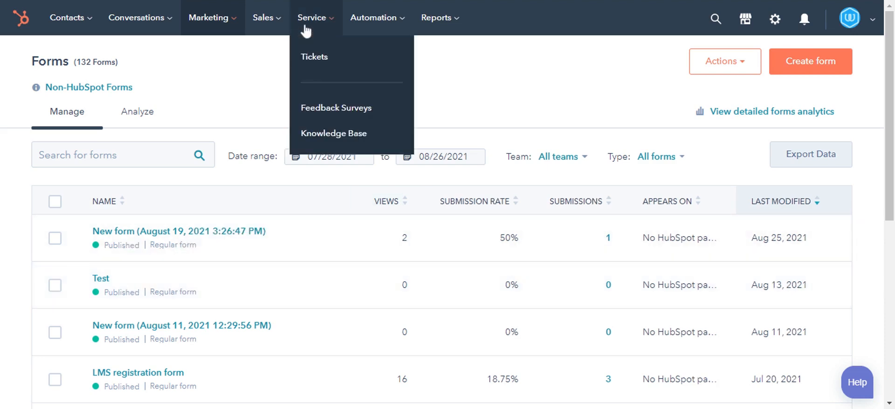
{"action": "mouse_move", "coordinate": [333, 133]}
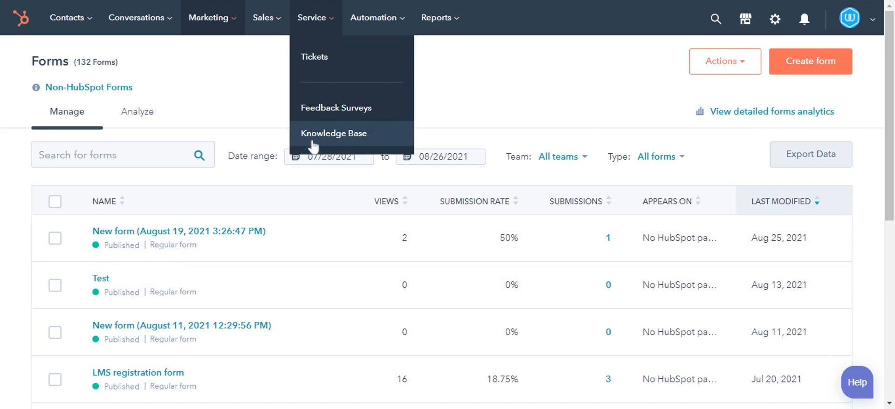
{"action": "left_click", "coordinate": [312, 17]}
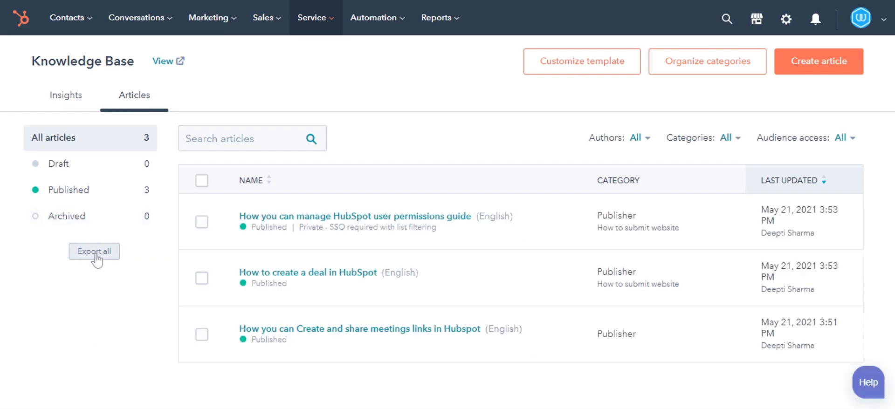
{"action": "left_click", "coordinate": [93, 251]}
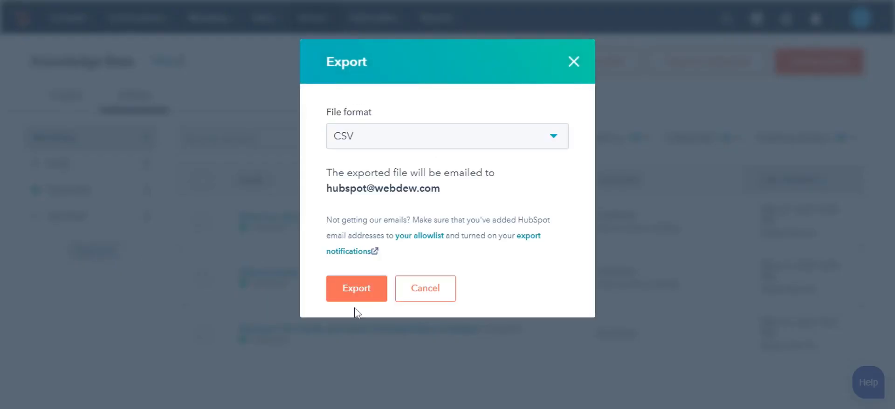
{"action": "left_click", "coordinate": [424, 288]}
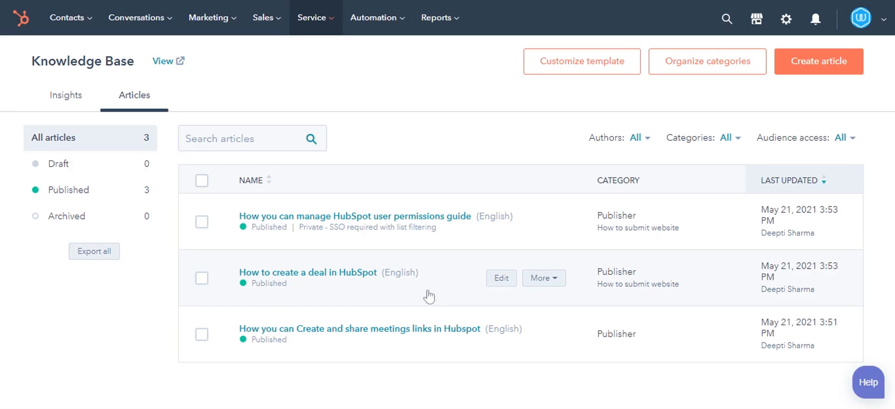
{"action": "mouse_move", "coordinate": [382, 105]}
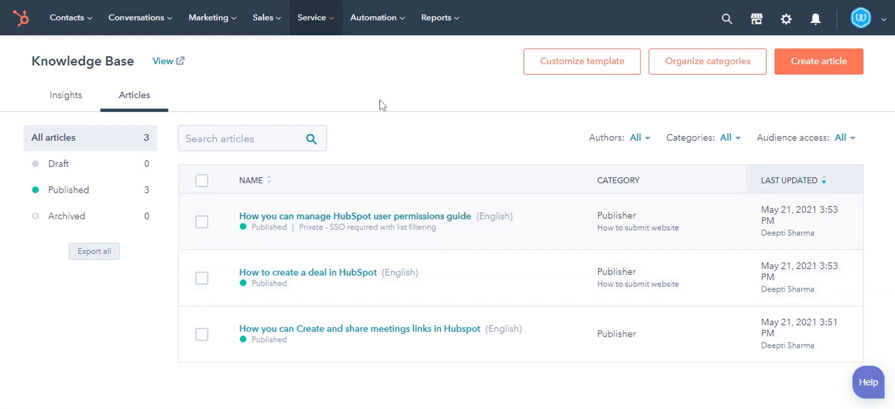
{"action": "left_click", "coordinate": [374, 17]}
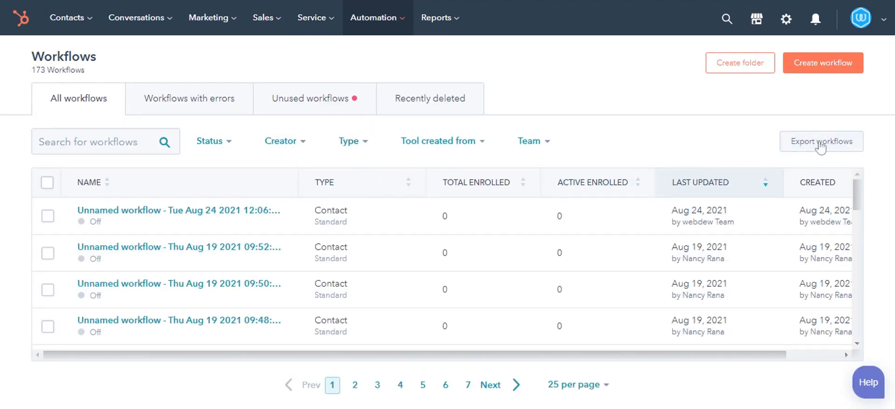
{"action": "mouse_move", "coordinate": [454, 21]}
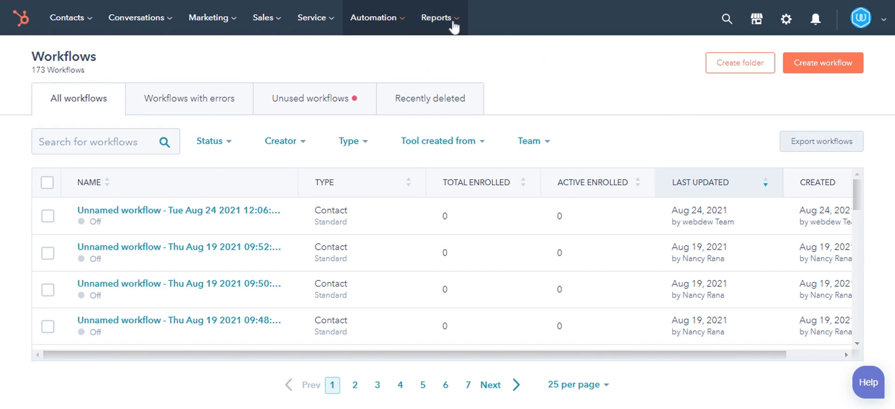